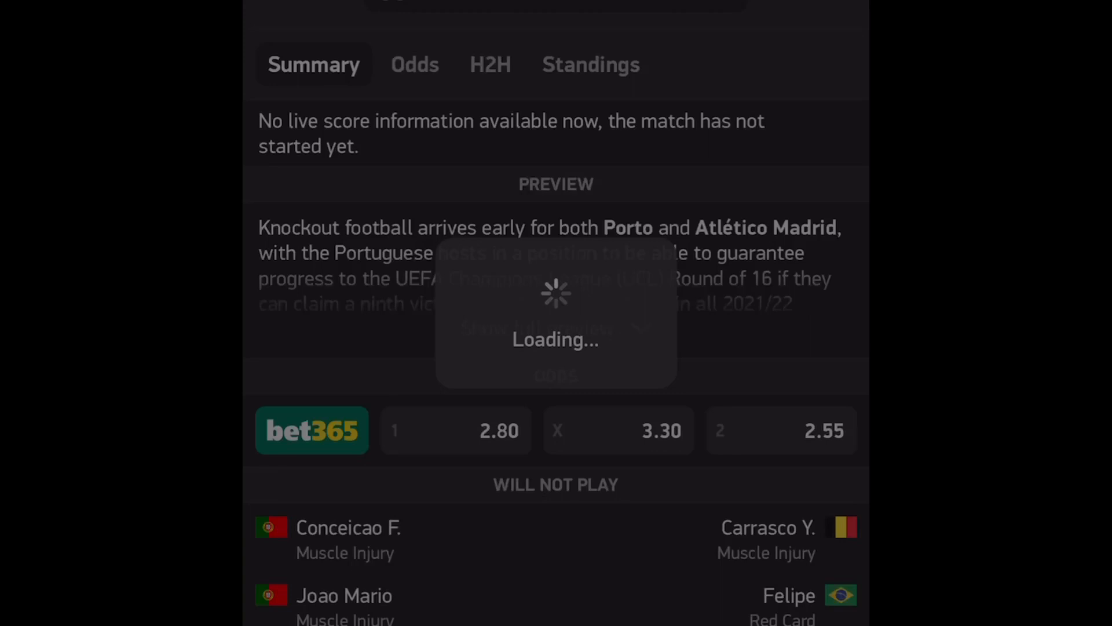
- Go back from the Porto vs Atlético Madrid summary to the starred fixtures list
{"action": "left_click", "coordinate": [590, 64]}
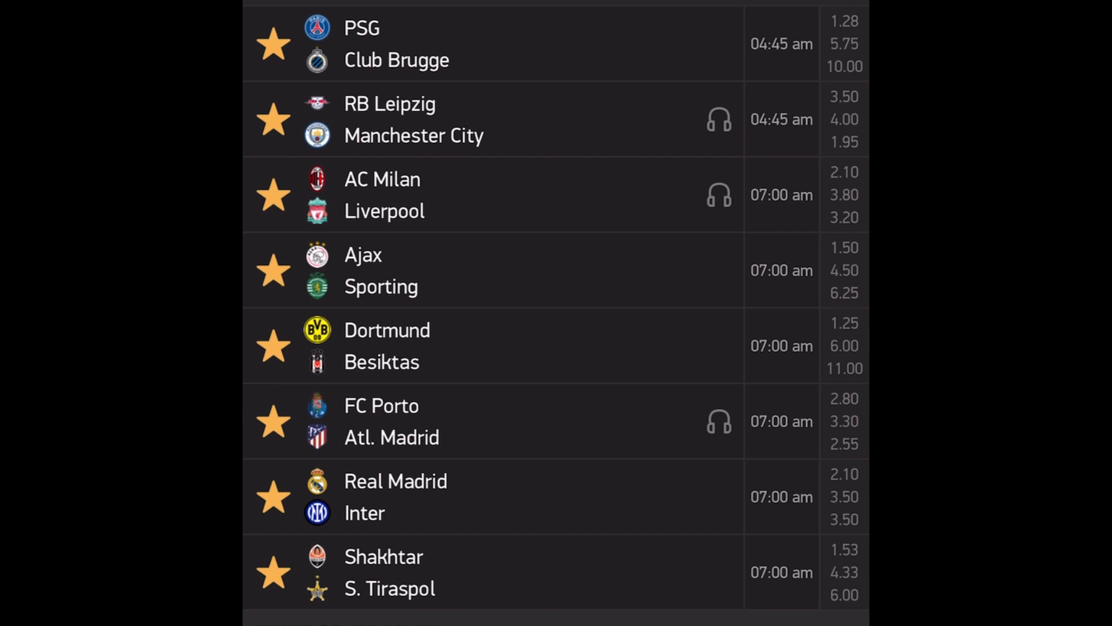
- Scroll past Wednesday's matches to Thursday 09.12's fixtures, Juventus vs Malmo and Bayern vs Barcelona
{"action": "scroll", "scroll_direction": "down", "scroll_amount": 3}
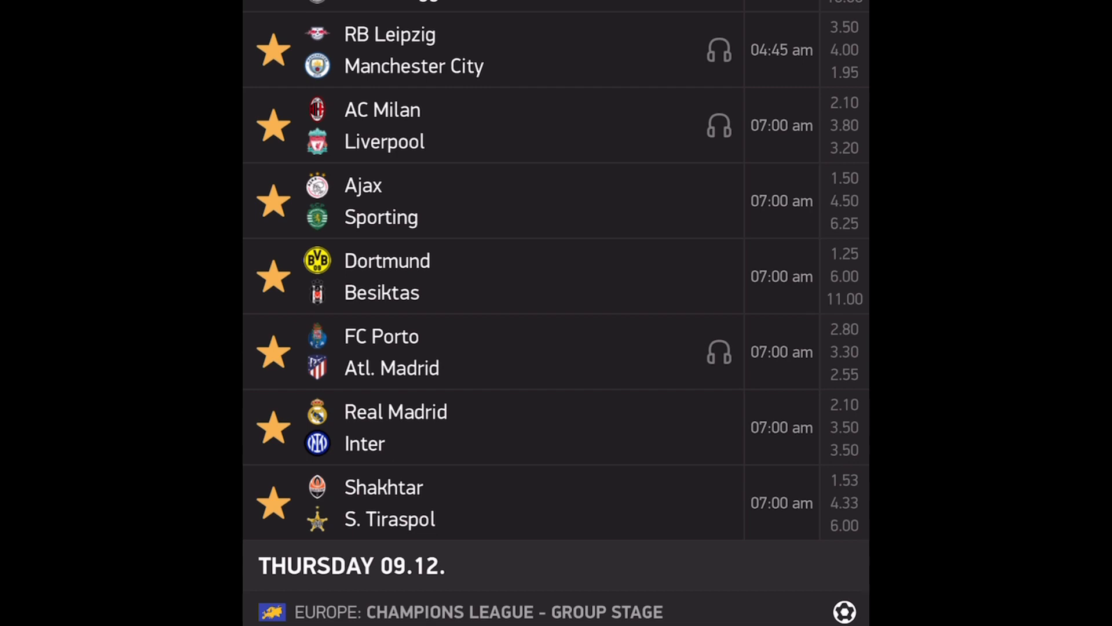
{"action": "scroll", "scroll_direction": "down", "scroll_amount": 3}
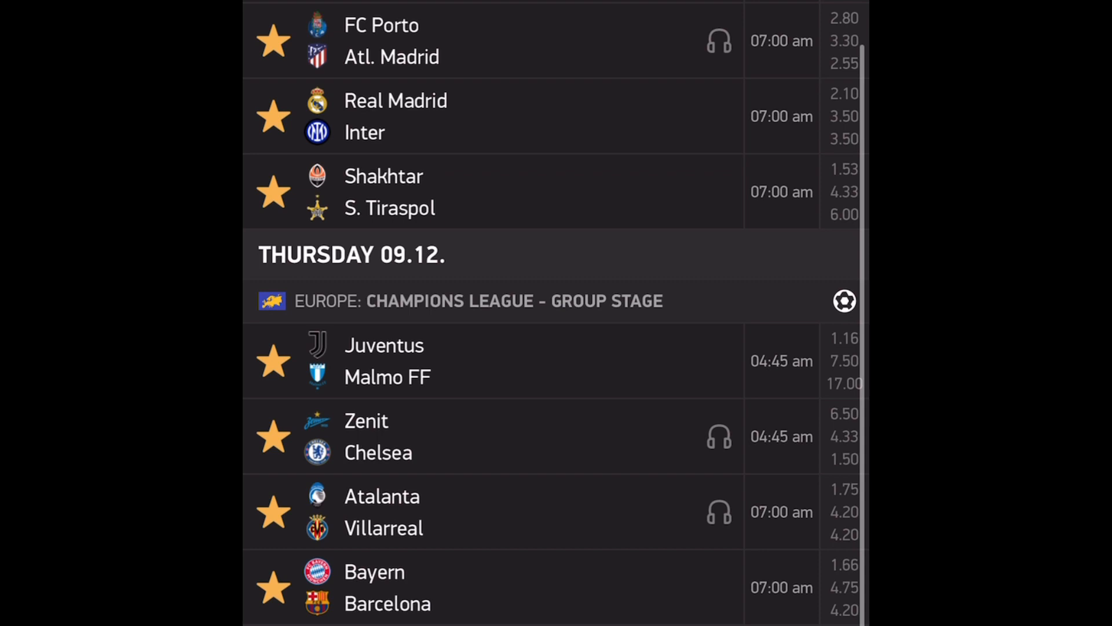
{"action": "scroll", "scroll_direction": "down", "scroll_amount": 3}
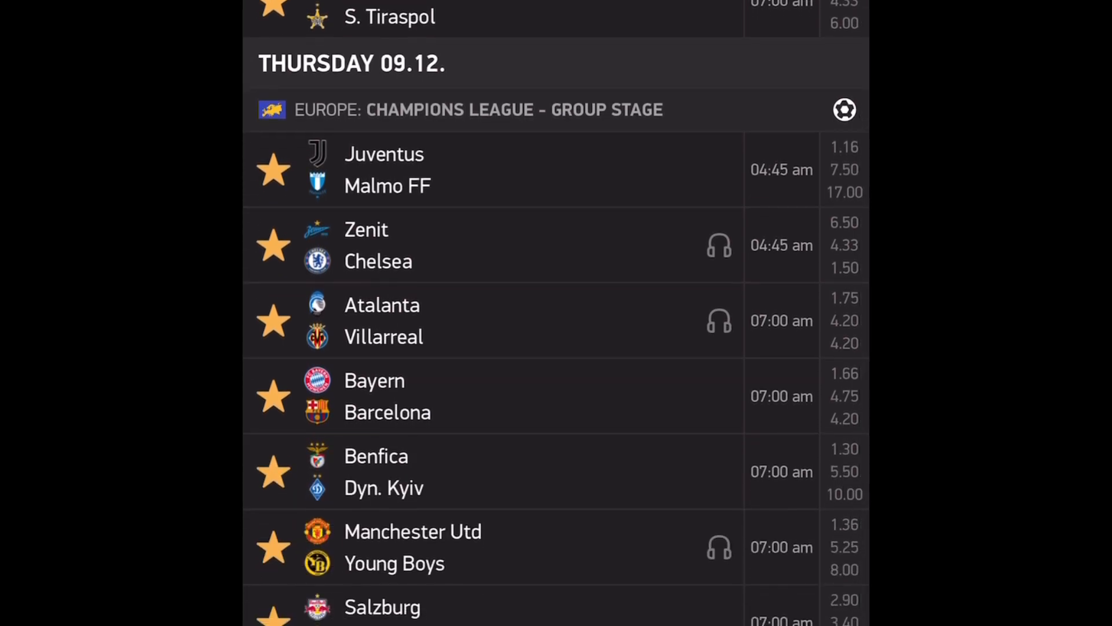
- Scroll to the last Thursday fixtures, Salzburg vs Sevilla and Wolfsburg vs Lille
{"action": "scroll", "scroll_direction": "down", "scroll_amount": 3}
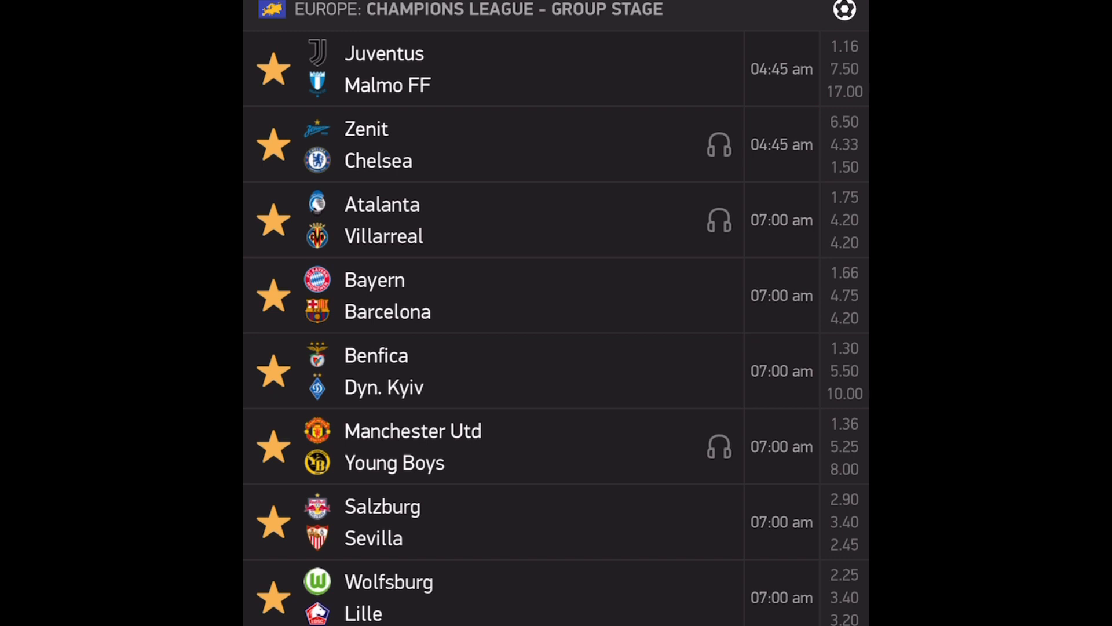
{"action": "scroll", "scroll_direction": "down", "scroll_amount": 3}
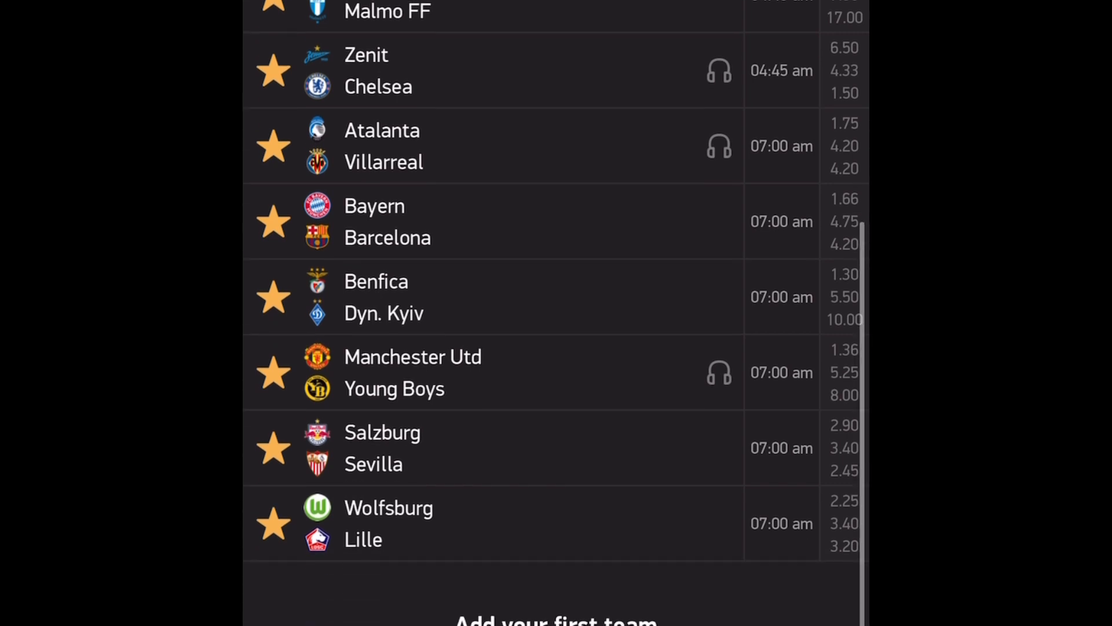